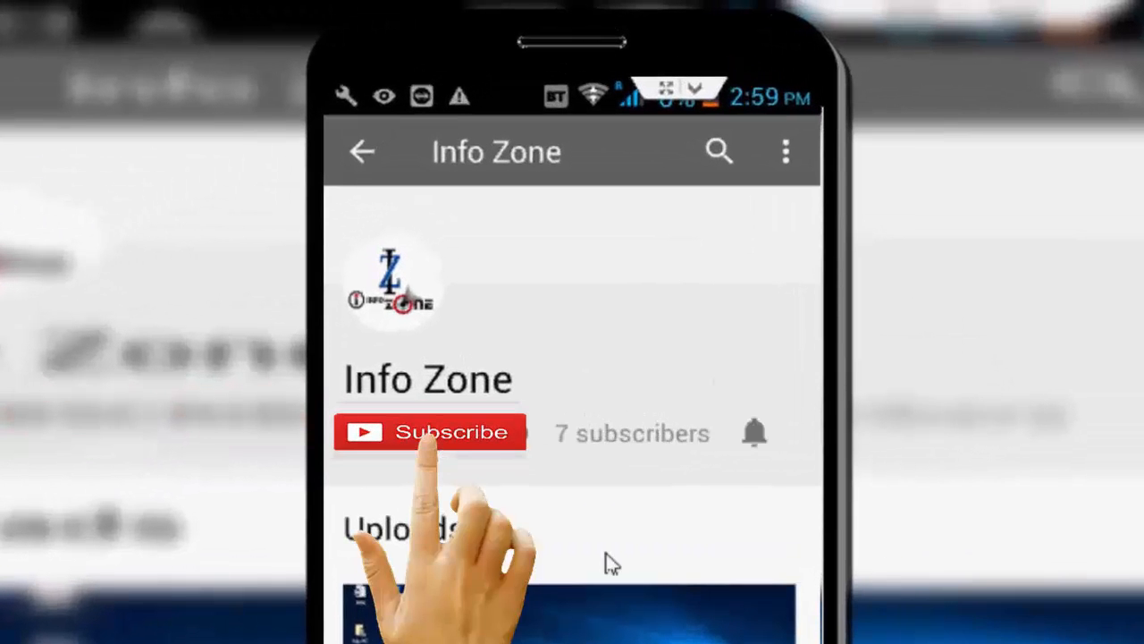
# Step: Insert a space in the Notepad heading so 'FlushDNS' reads 'Flush DNS'
pyautogui.click(430, 432)
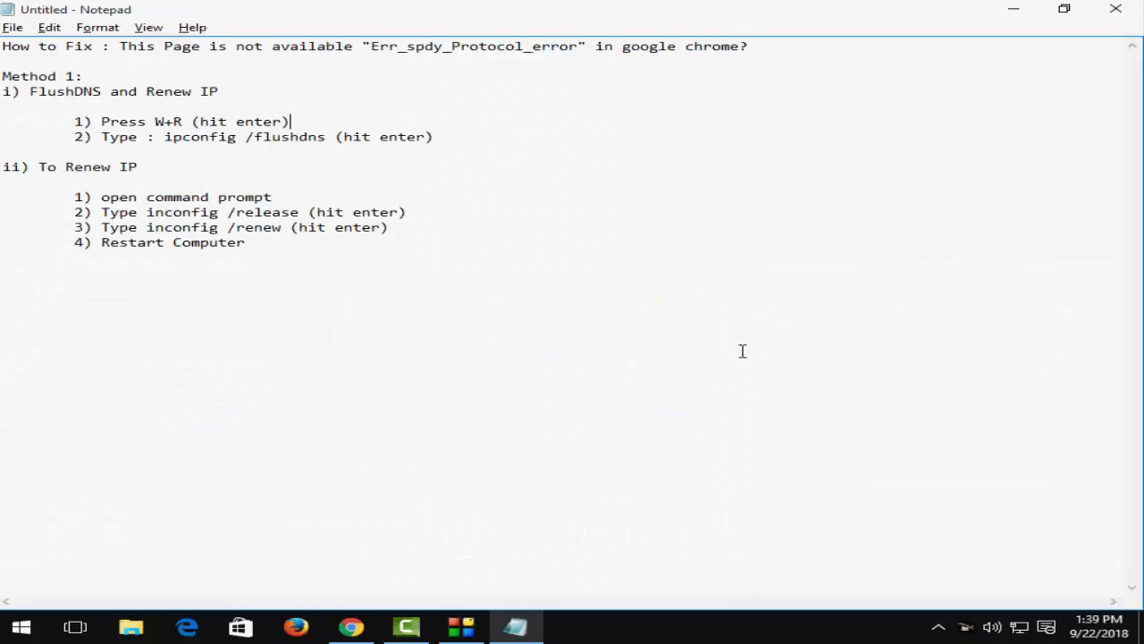
pyautogui.moveTo(729, 350)
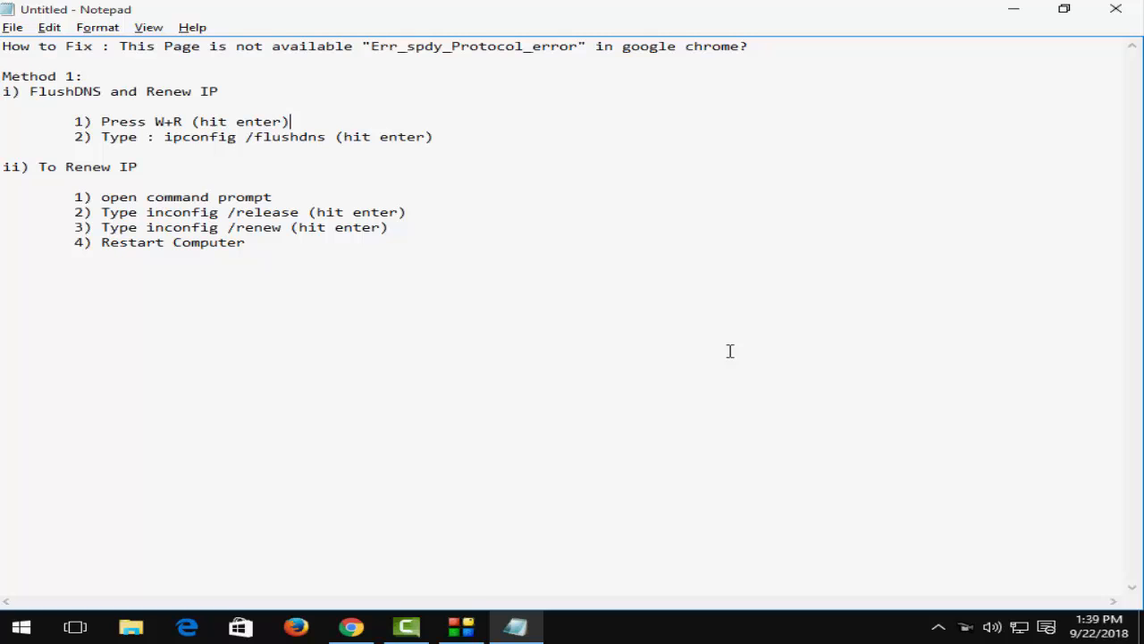
pyautogui.moveTo(110, 56)
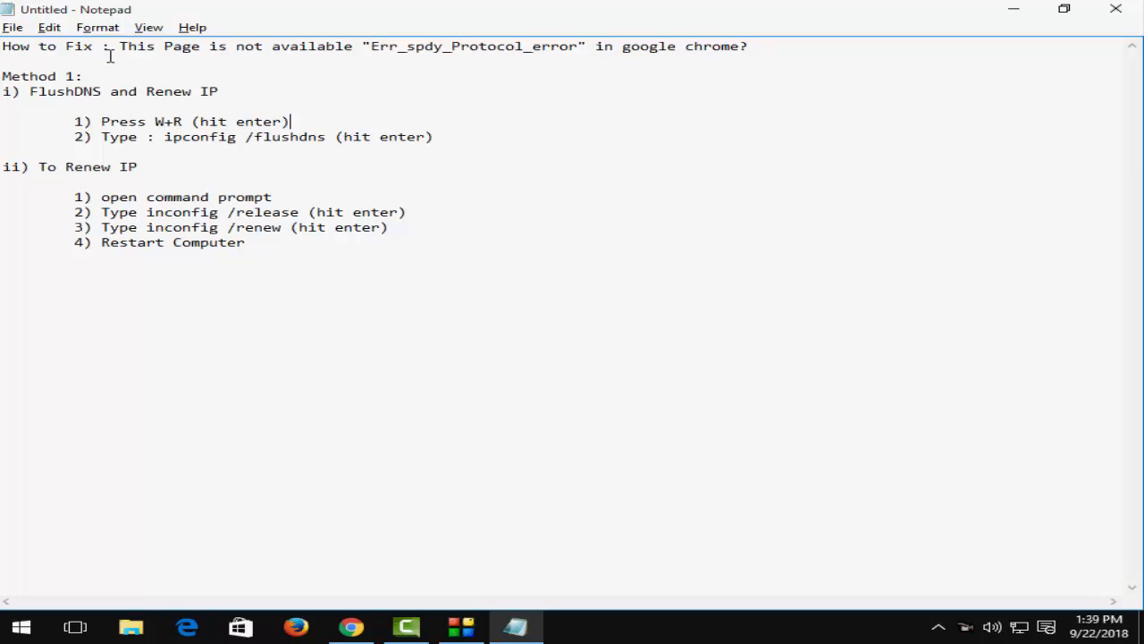
pyautogui.moveTo(290, 61)
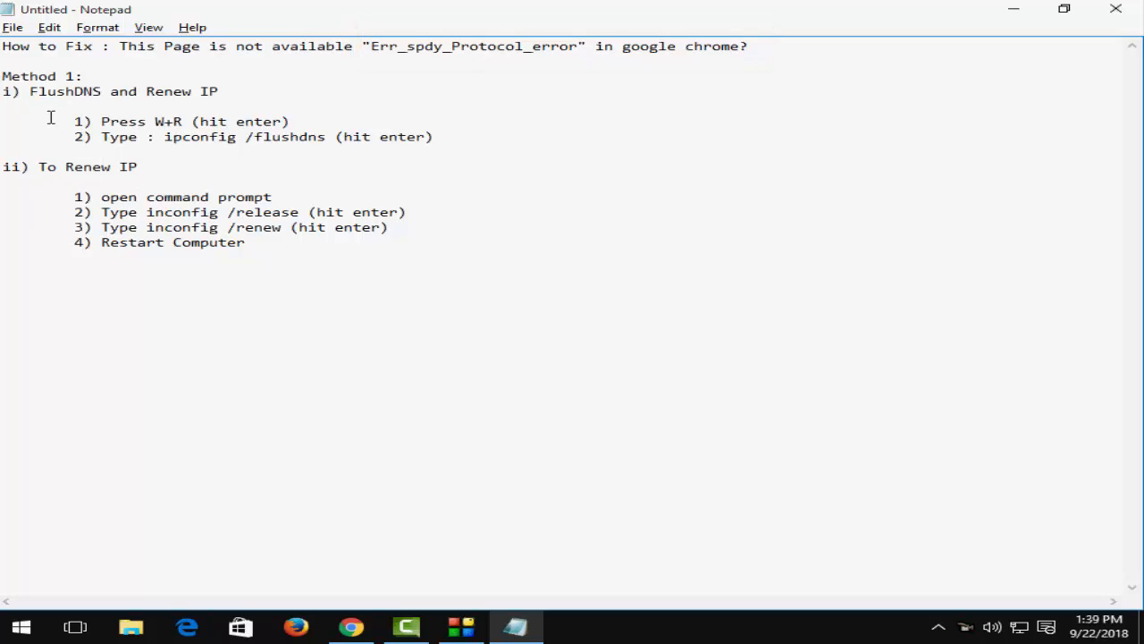
pyautogui.click(290, 121)
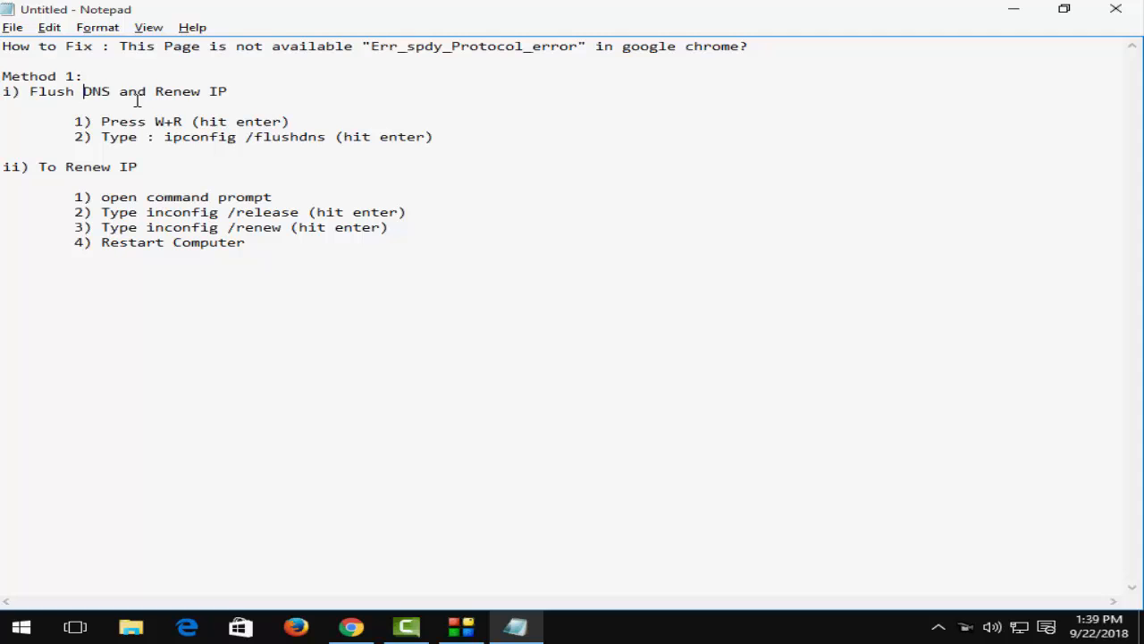
pyautogui.moveTo(185, 102)
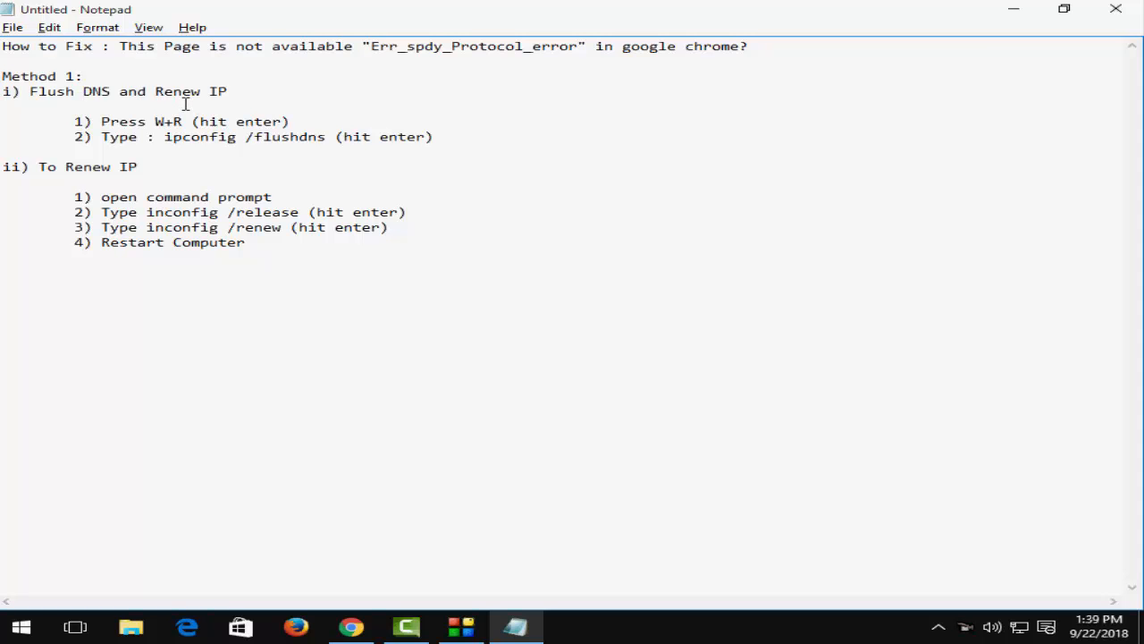
pyautogui.doubleClick(120, 121)
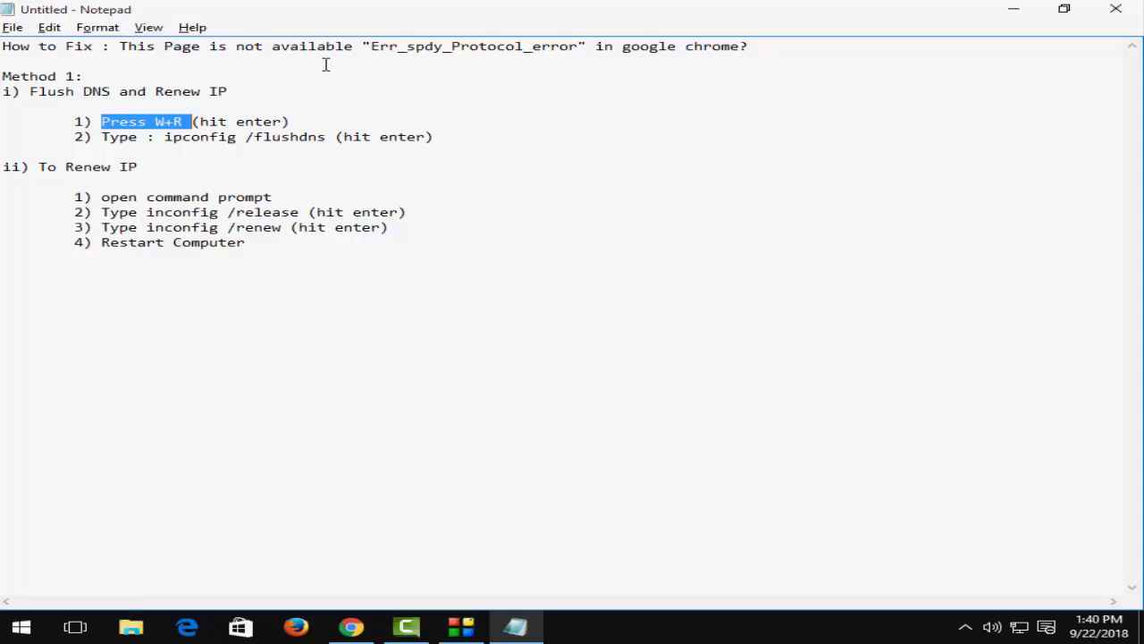
pyautogui.doubleClick(201, 137)
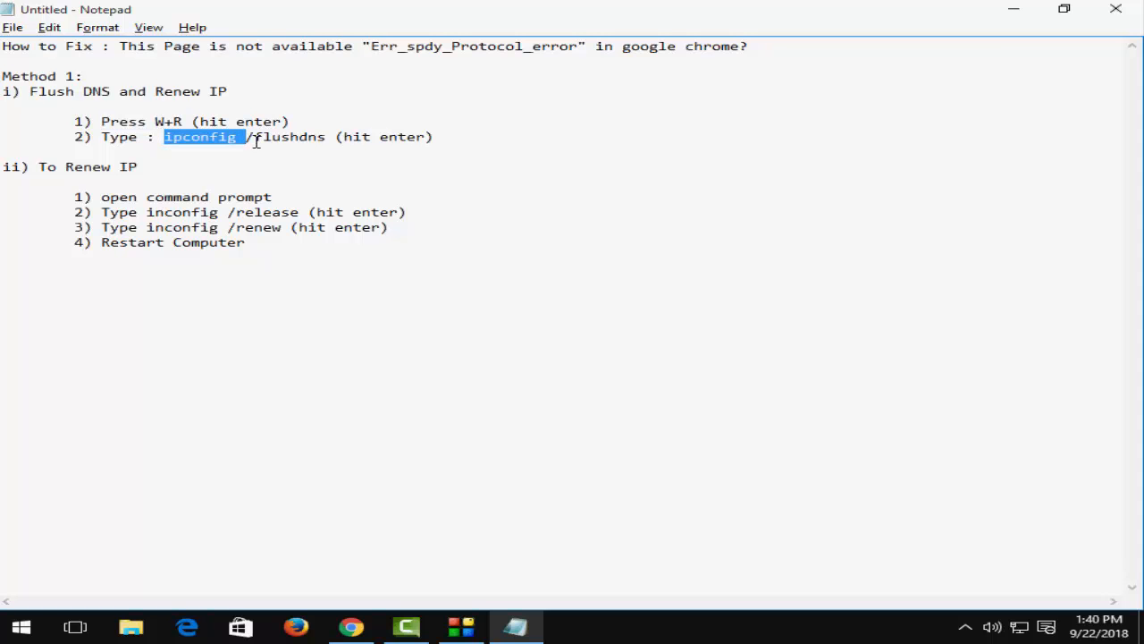
pyautogui.click(371, 85)
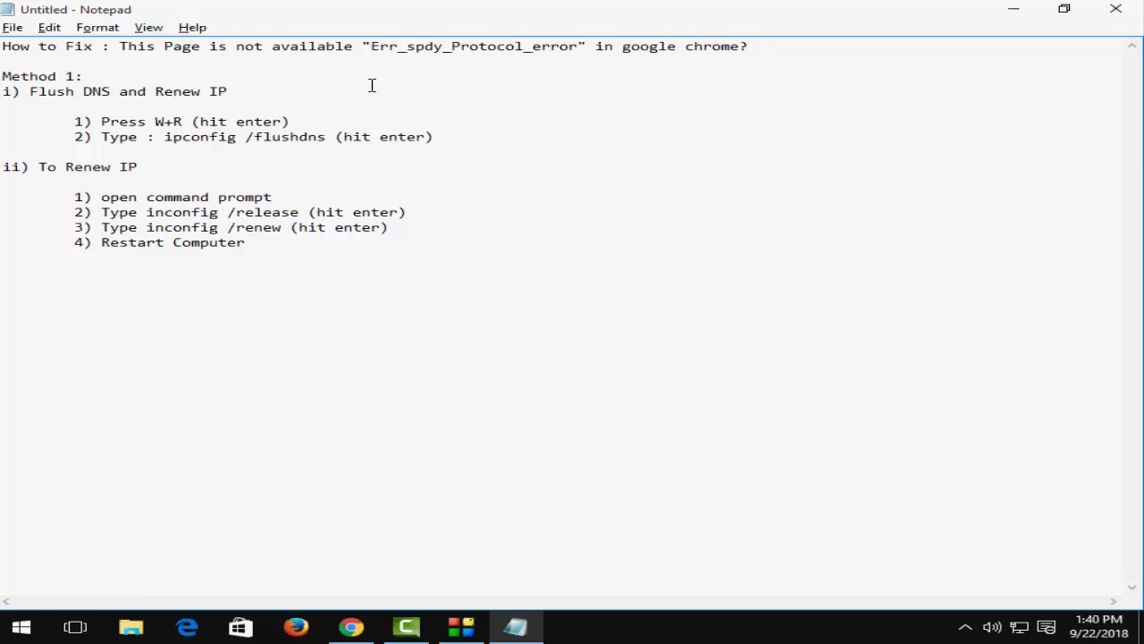
pyautogui.doubleClick(289, 137)
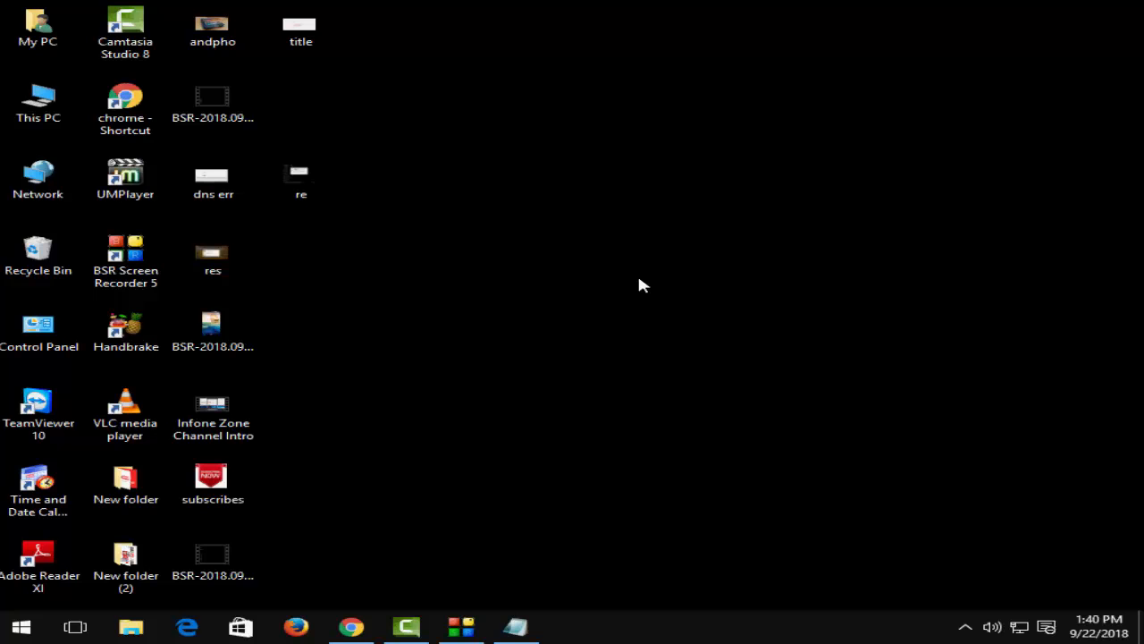
# Step: Launch a new Command Prompt window via the Run dialog (Win+R, cmd)
pyautogui.press('Win+r')
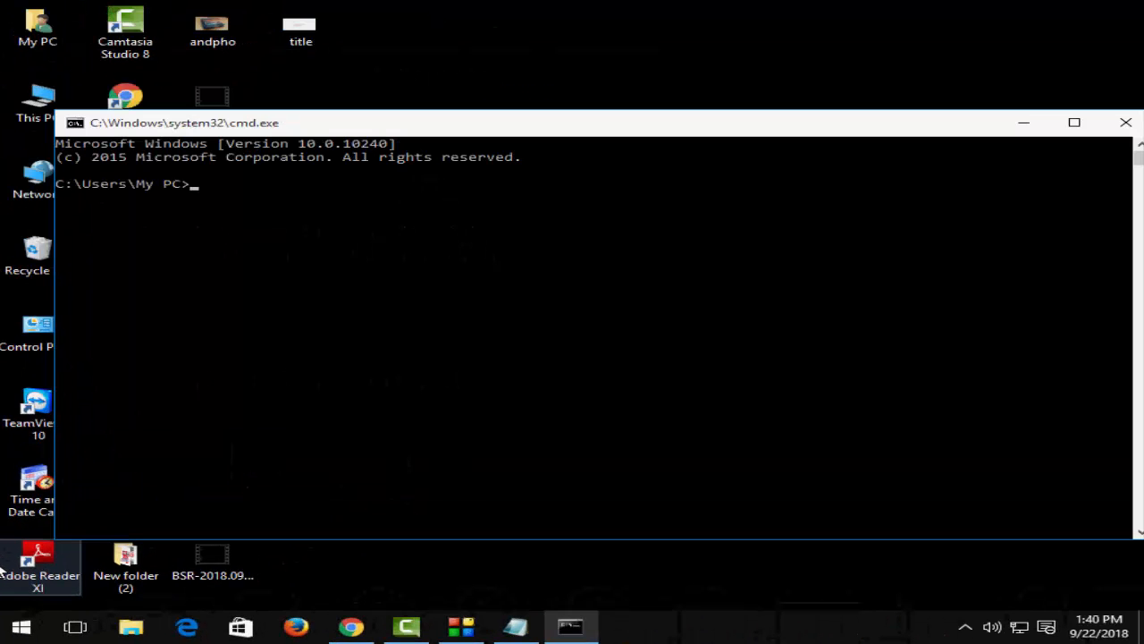
pyautogui.moveTo(203, 257)
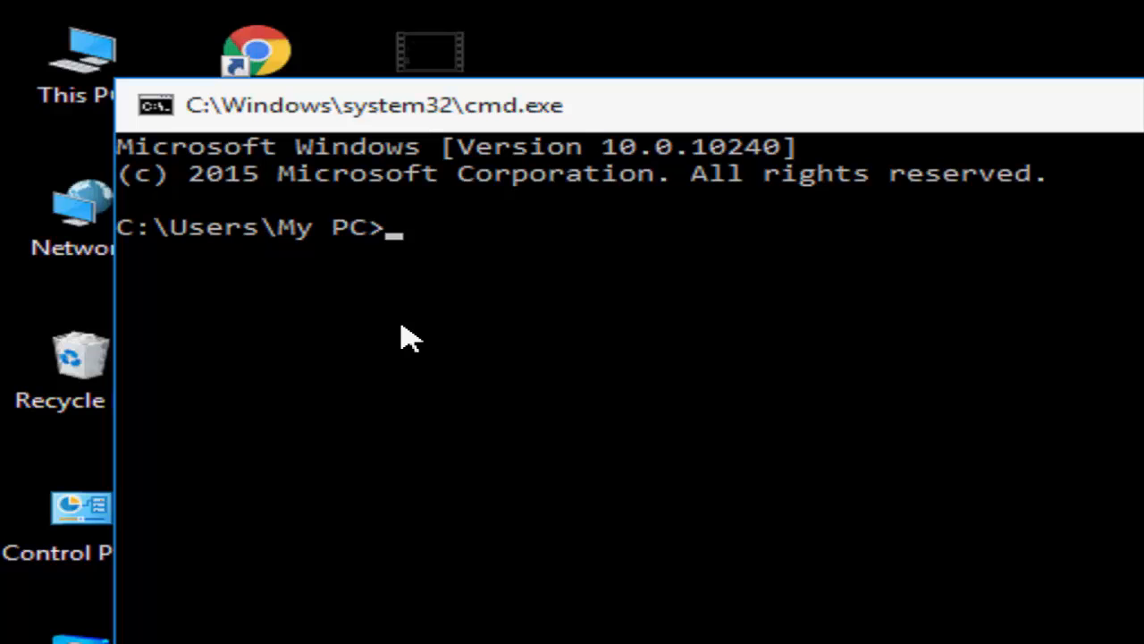
# Step: Run ipconfig /flushdns and get the DNS Resolver Cache flushed message
pyautogui.write('ipconfig')
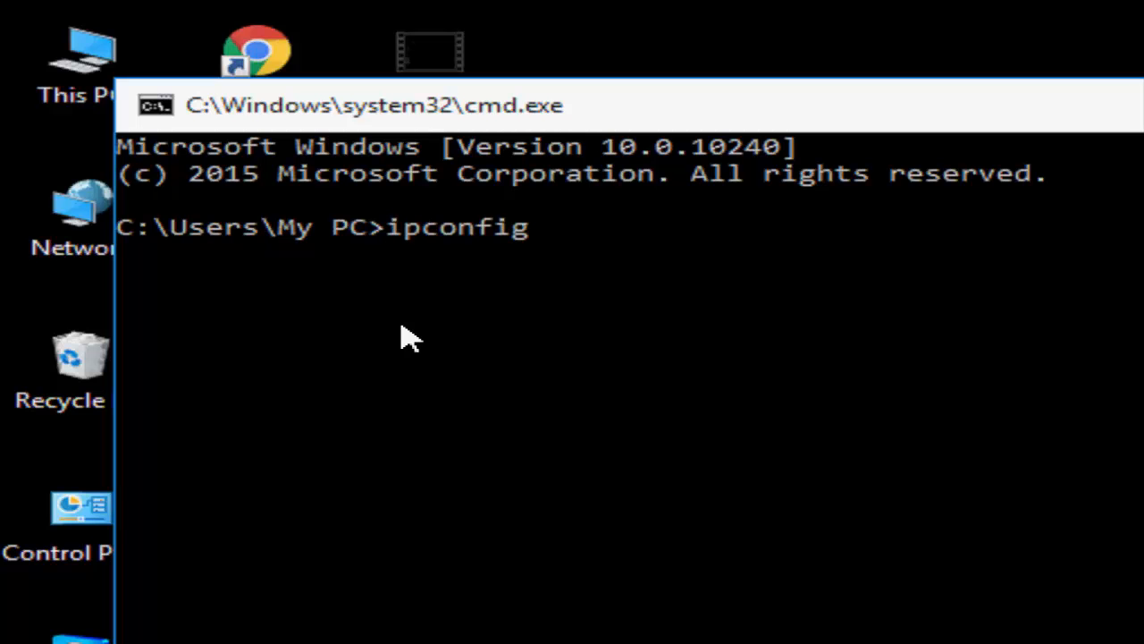
pyautogui.write('/')
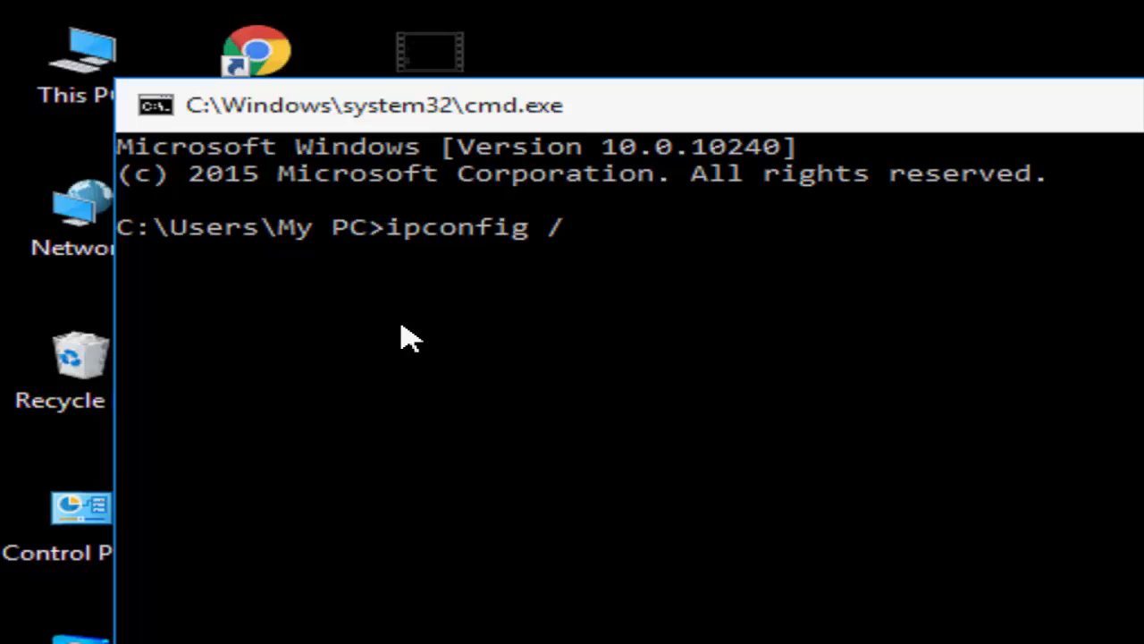
pyautogui.write('flushdns')
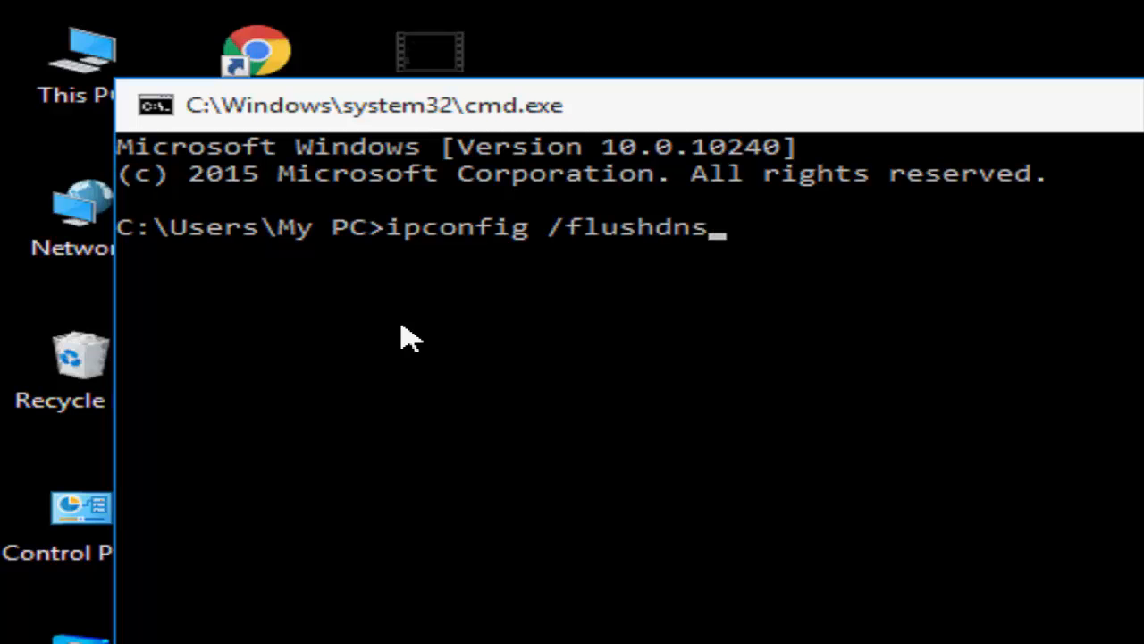
pyautogui.press('Return')
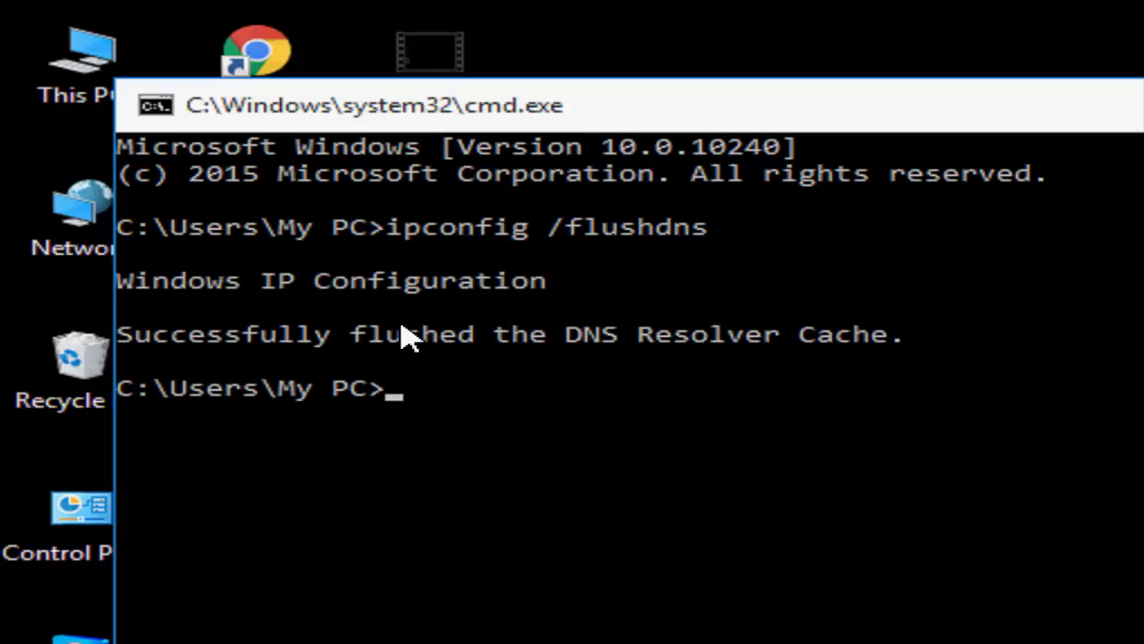
pyautogui.moveTo(193, 371)
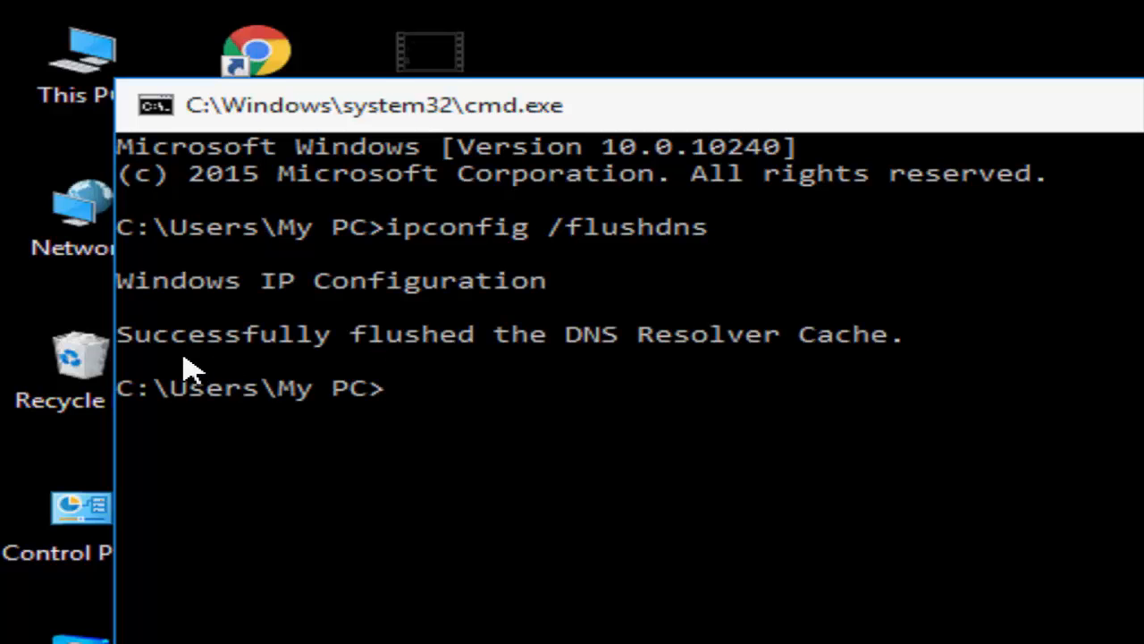
pyautogui.moveTo(747, 380)
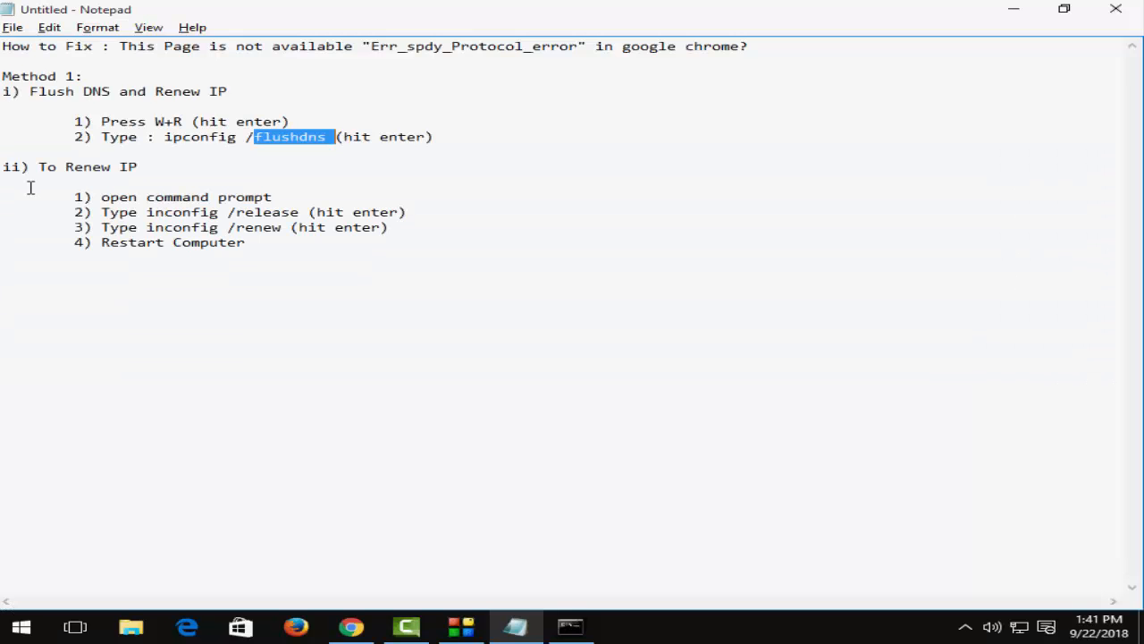
pyautogui.moveTo(62, 183)
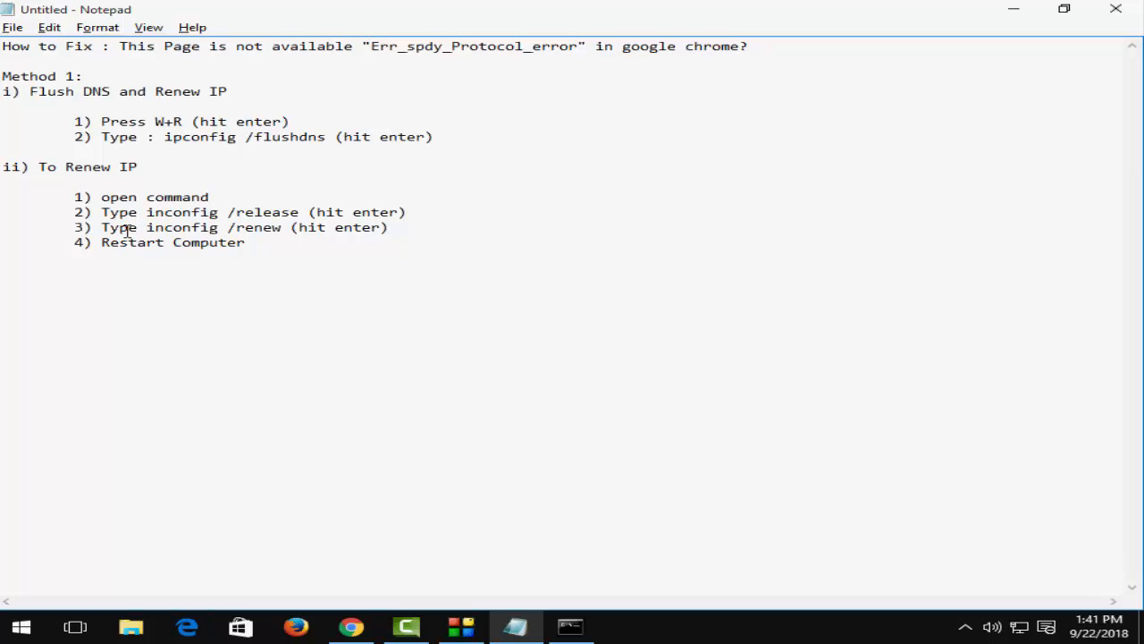
pyautogui.moveTo(239, 219)
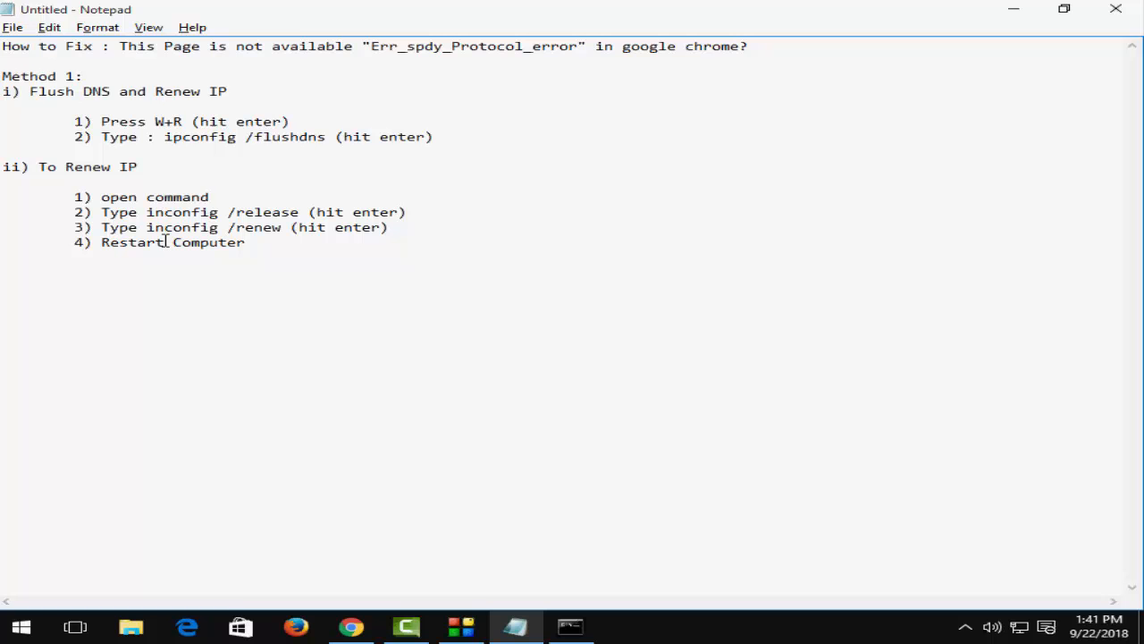
# Step: Trim the first Renew IP step to 'open command' and return to Command Prompt
pyautogui.click(209, 197)
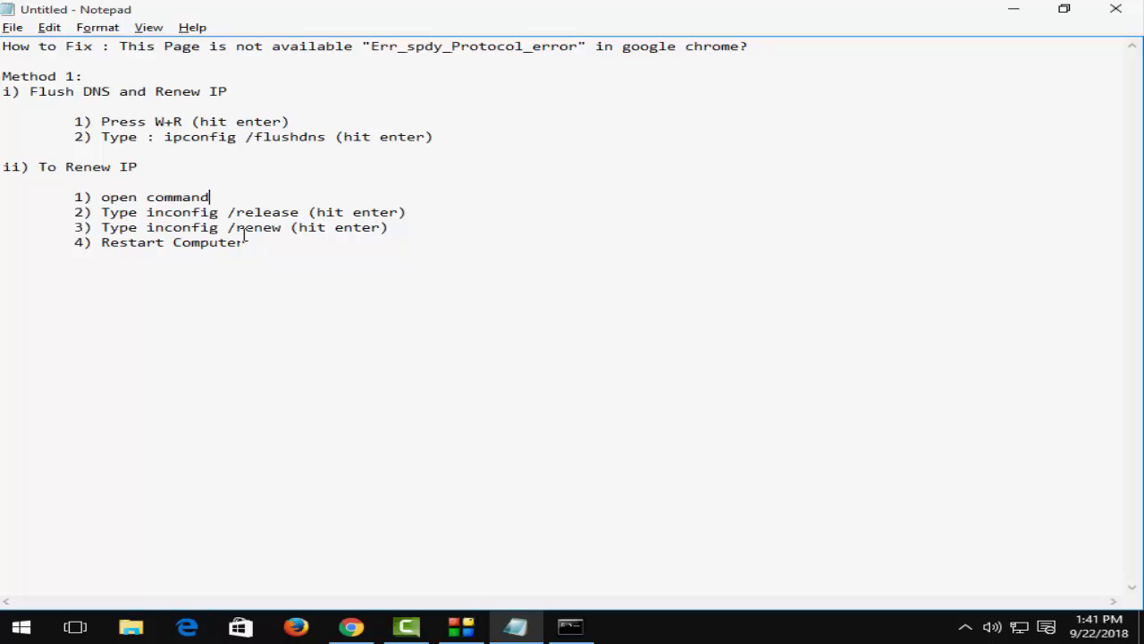
pyautogui.click(570, 626)
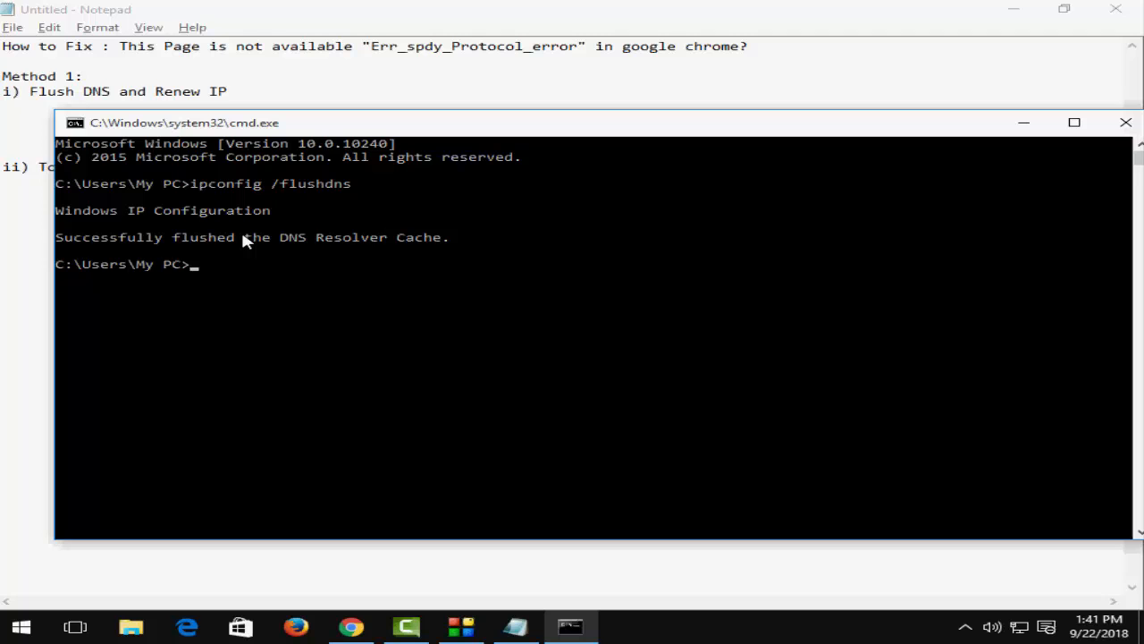
# Step: Run ipconfig /release to drop the adapter's IP address, then begin the next ipconfig
pyautogui.write('ipconfi')
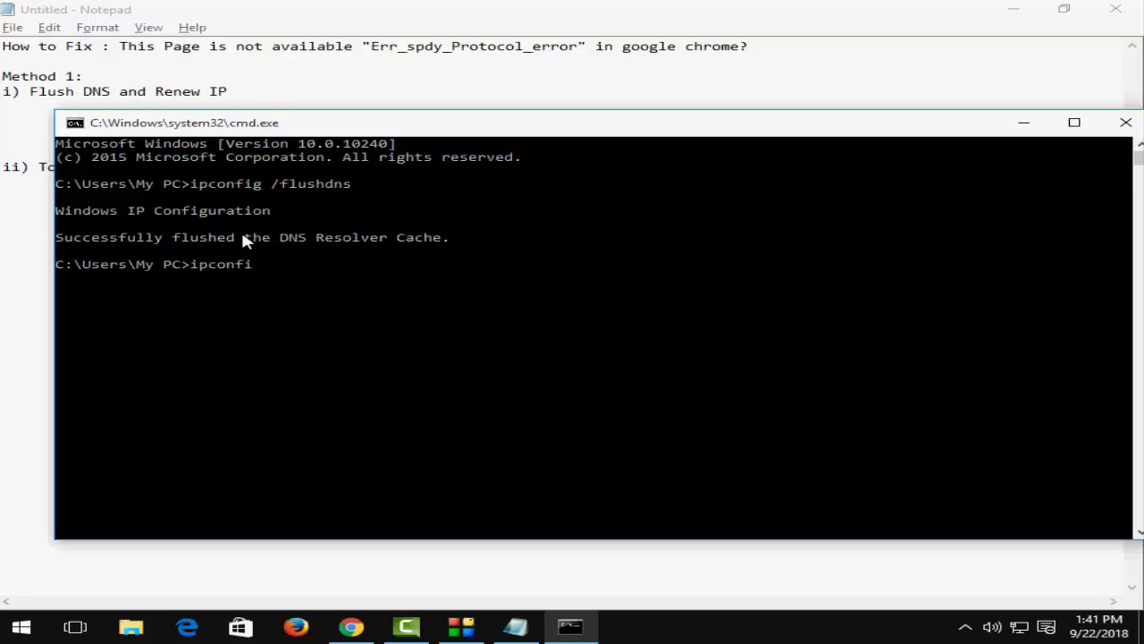
pyautogui.write('g /')
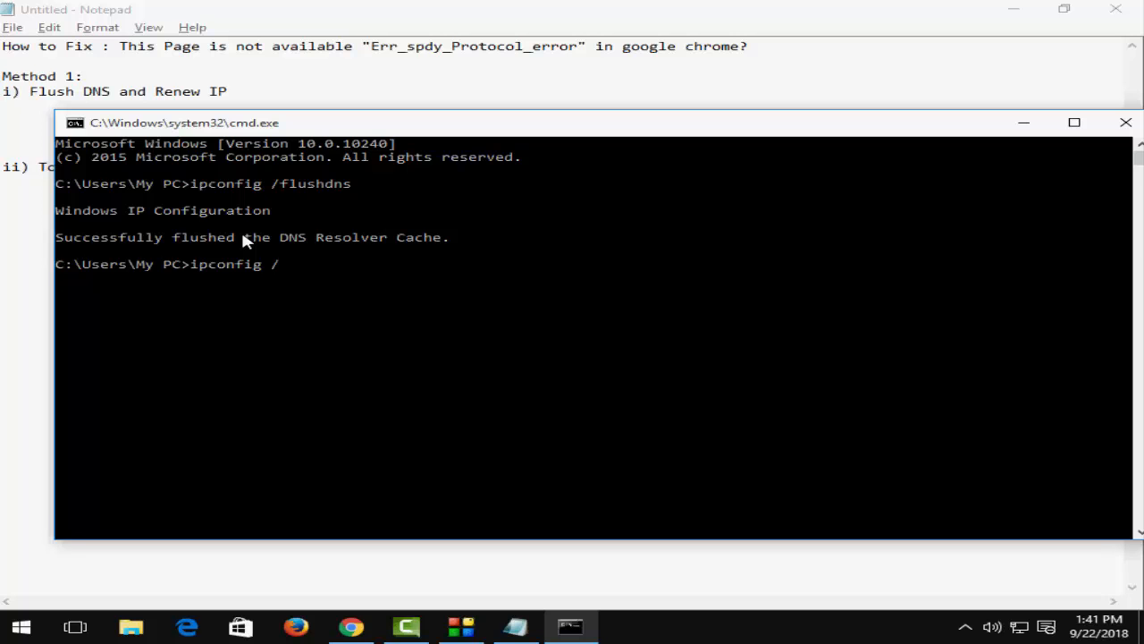
pyautogui.write('release')
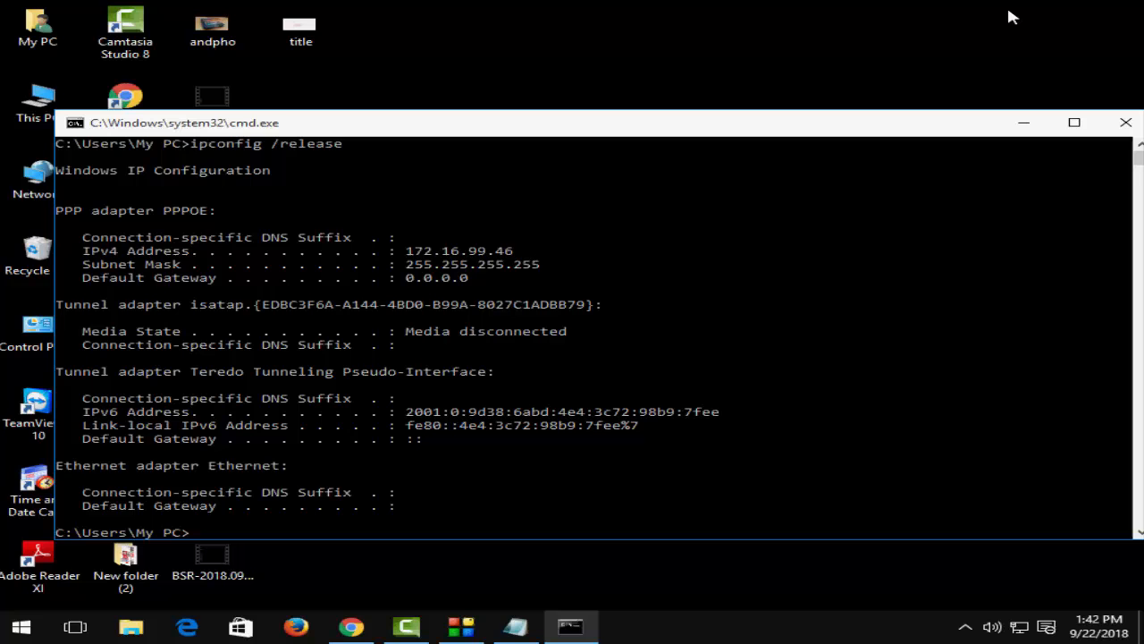
pyautogui.write('ipconfig /')
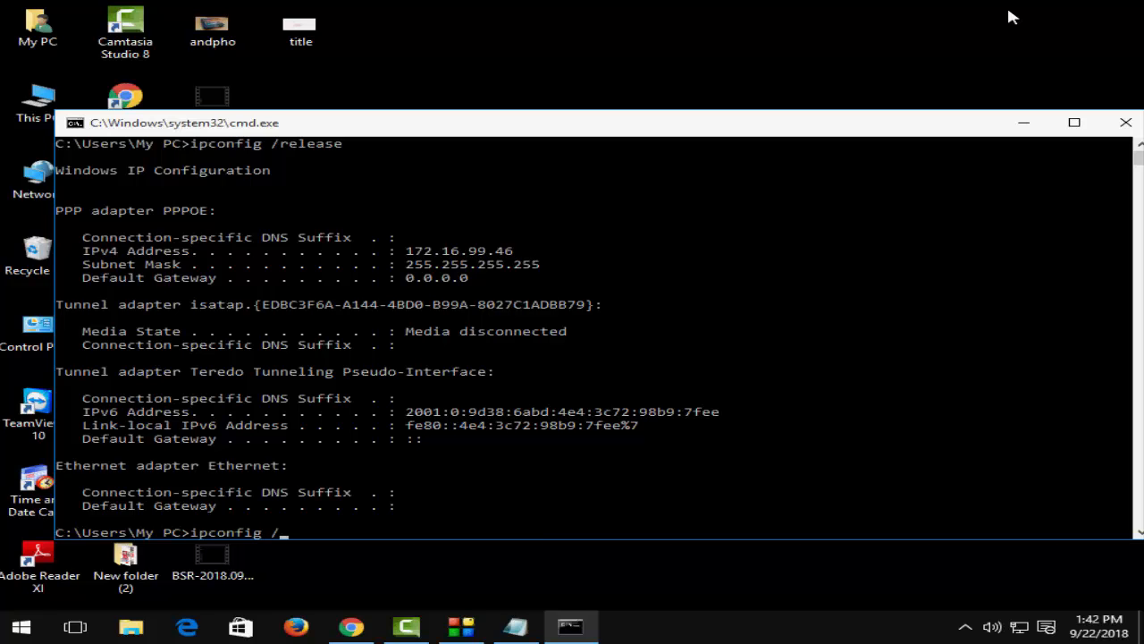
# Step: Run ipconfig /renew to obtain 192.168.1.151, then close Command Prompt
pyautogui.write('renew')
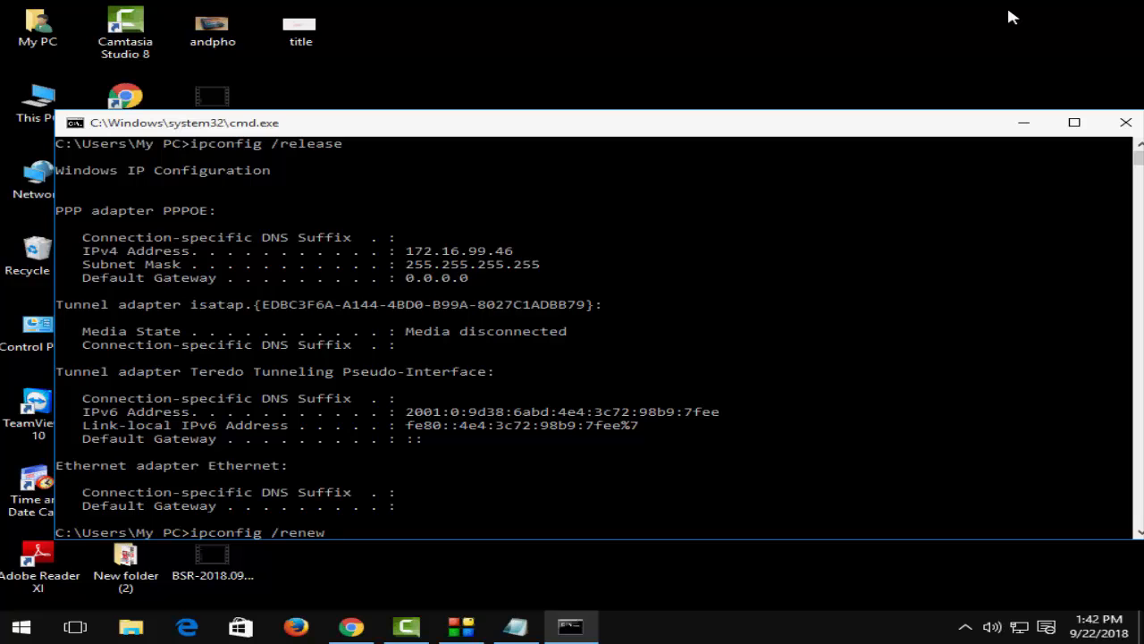
pyautogui.press('Return')
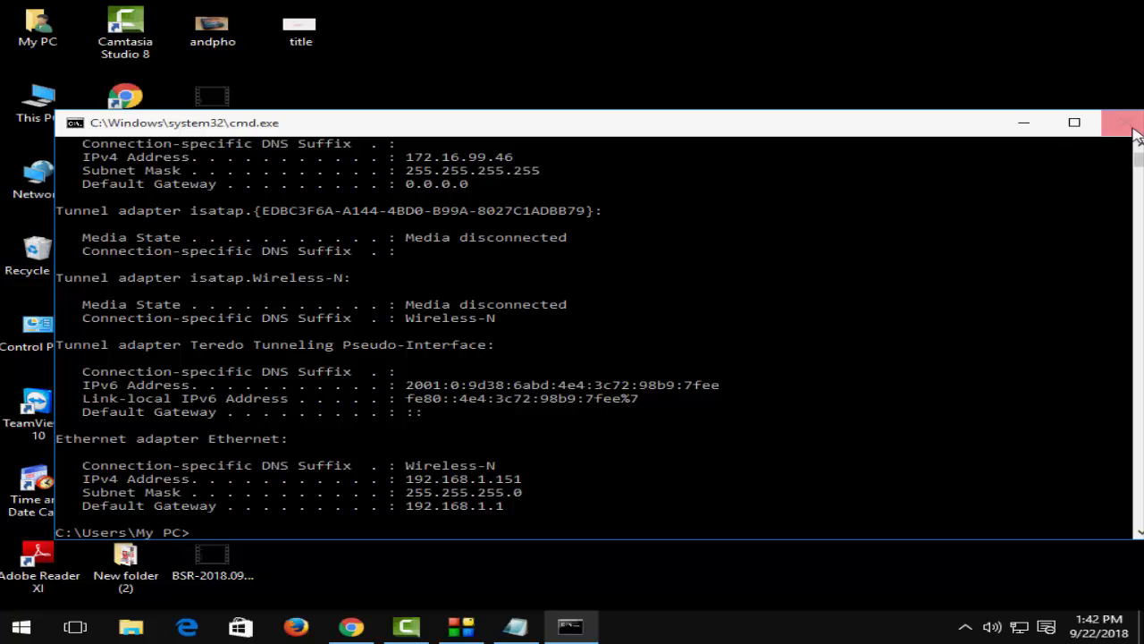
pyautogui.click(1122, 123)
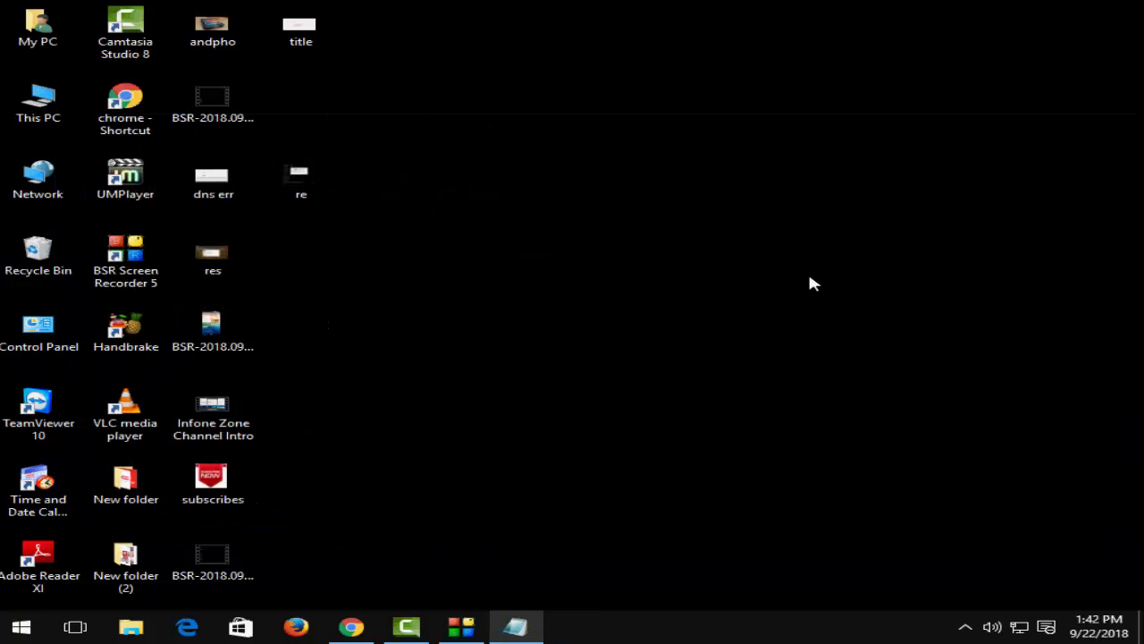
pyautogui.moveTo(464, 495)
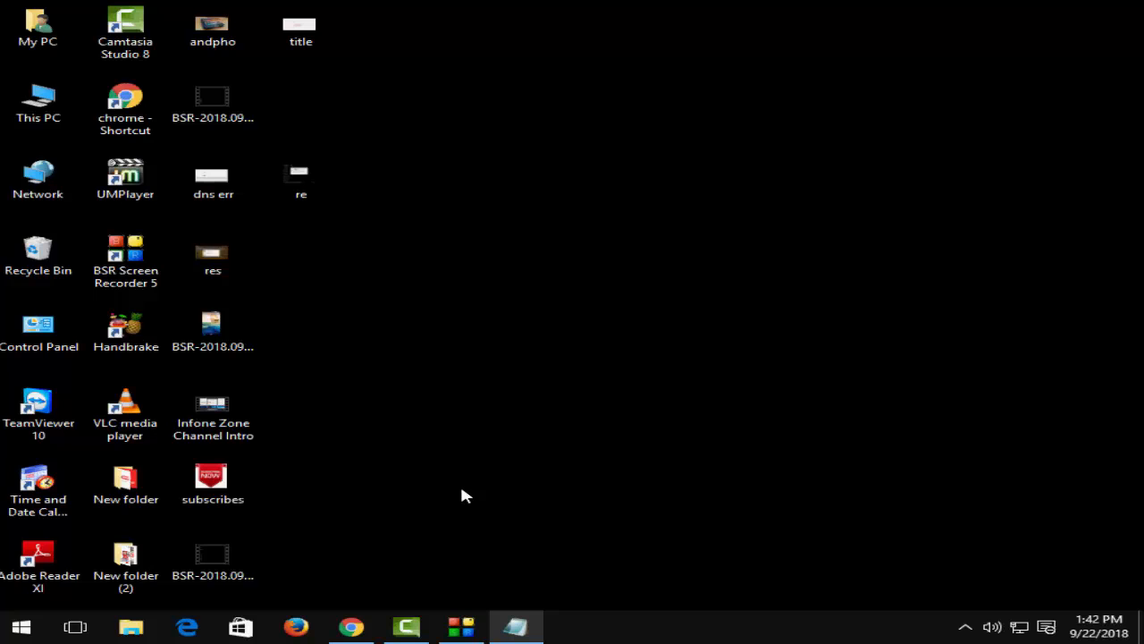